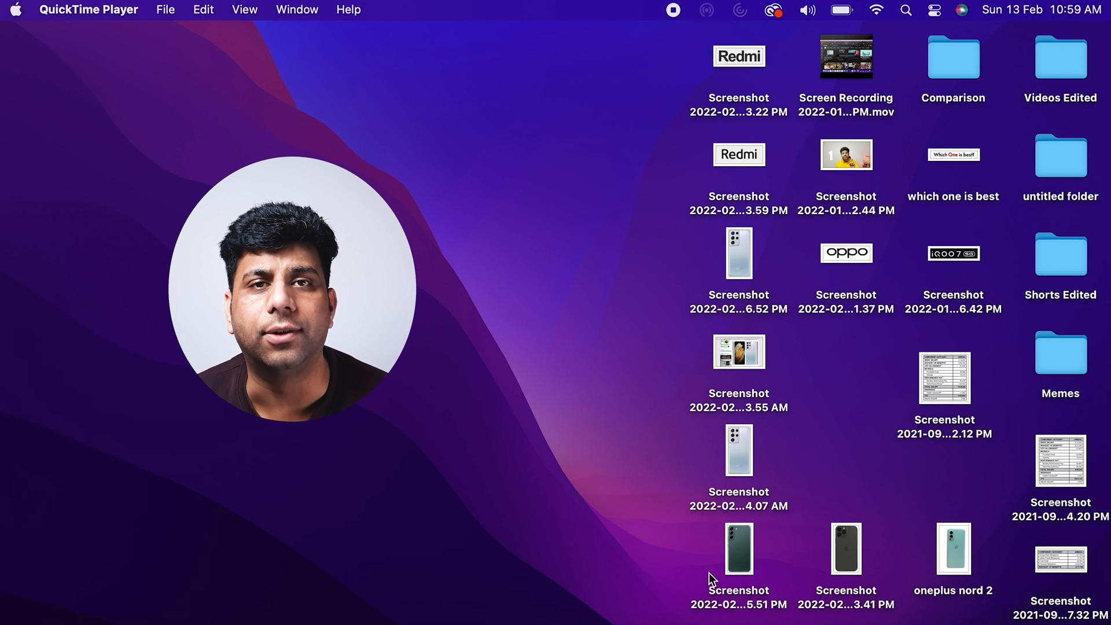
- Bring the Finder desktop to the front in place of the recording player
click(490, 335)
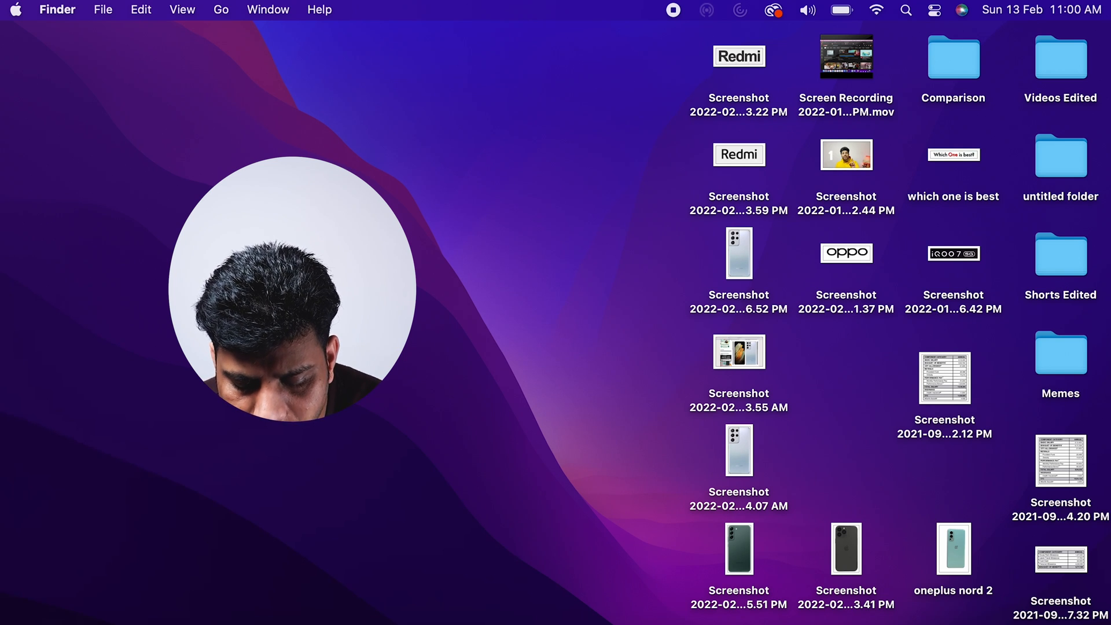
key(cmd+space)
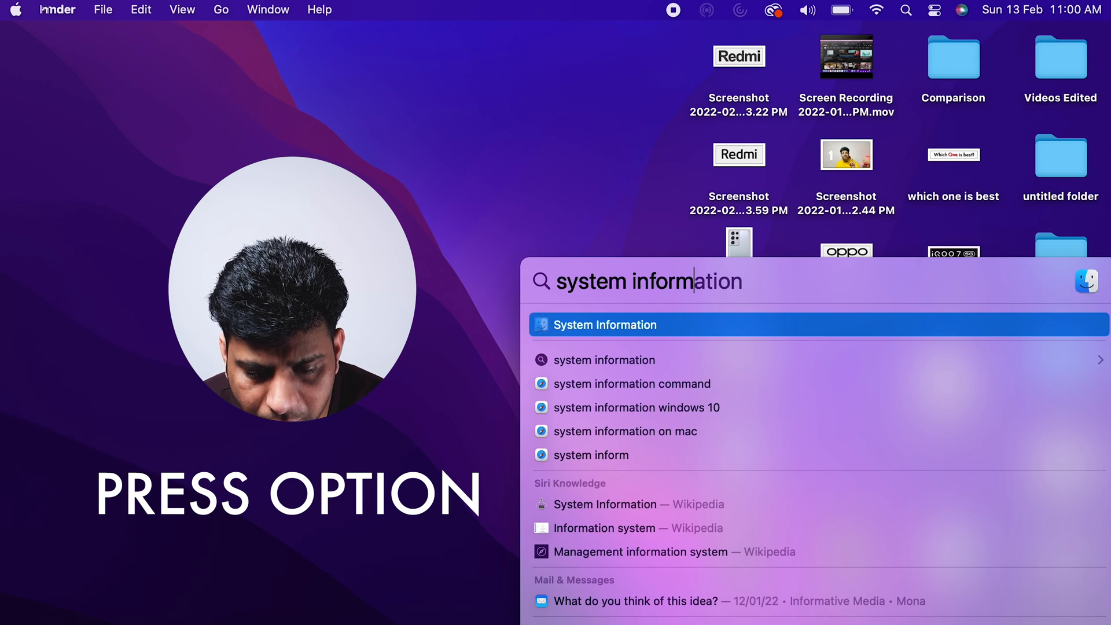
click(103, 9)
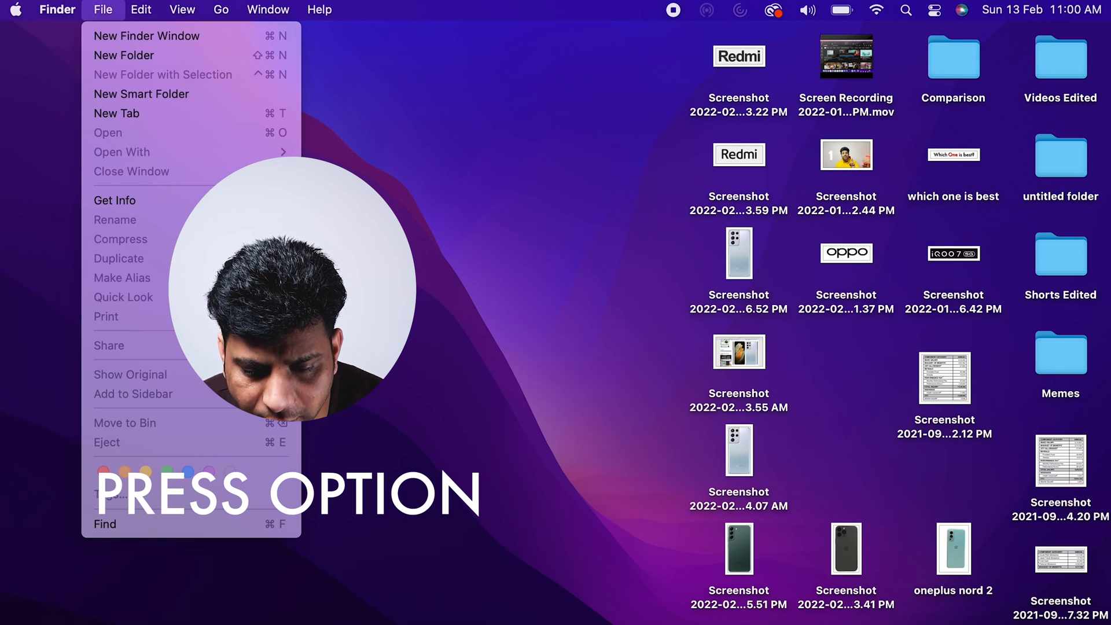
- Launch System Information from the Option-Apple menu to show the MacBook Air hardware overview
click(15, 9)
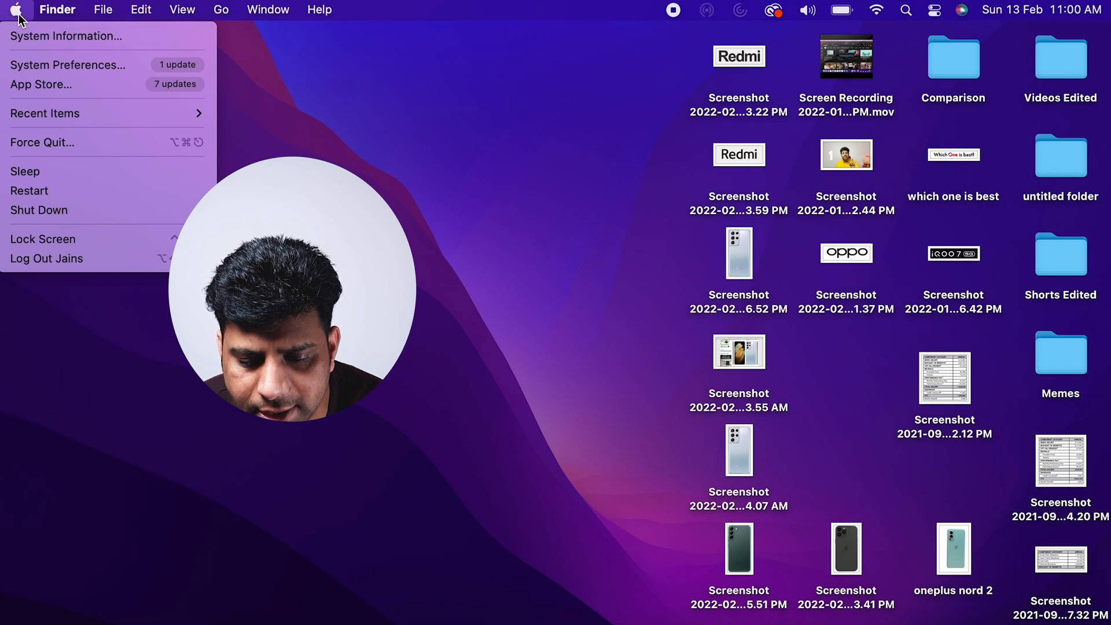
mouse_move(63, 36)
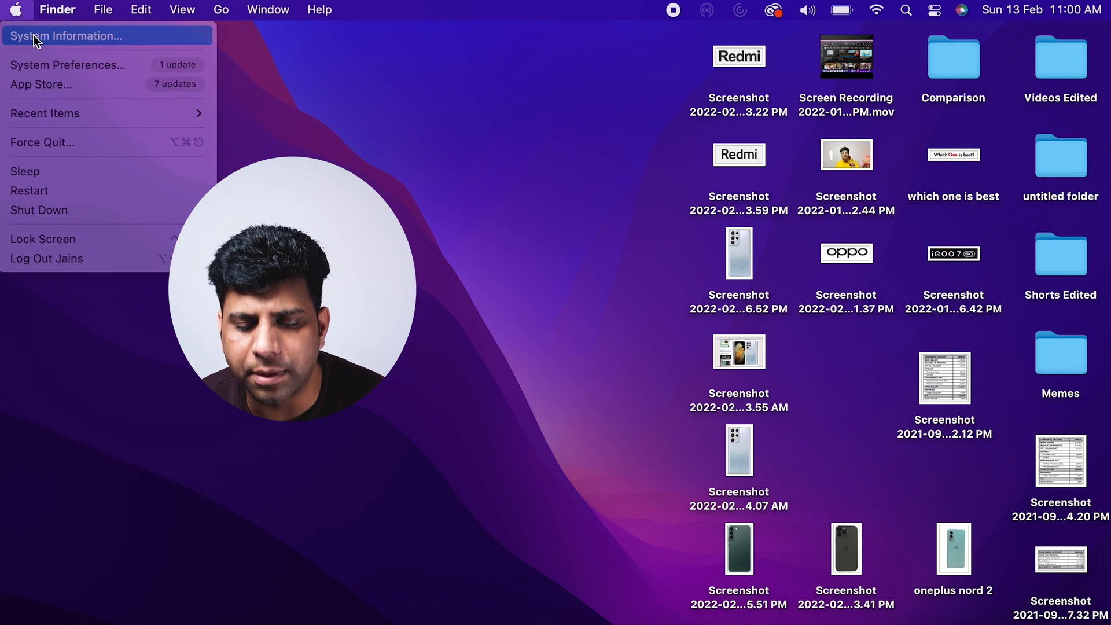
click(68, 36)
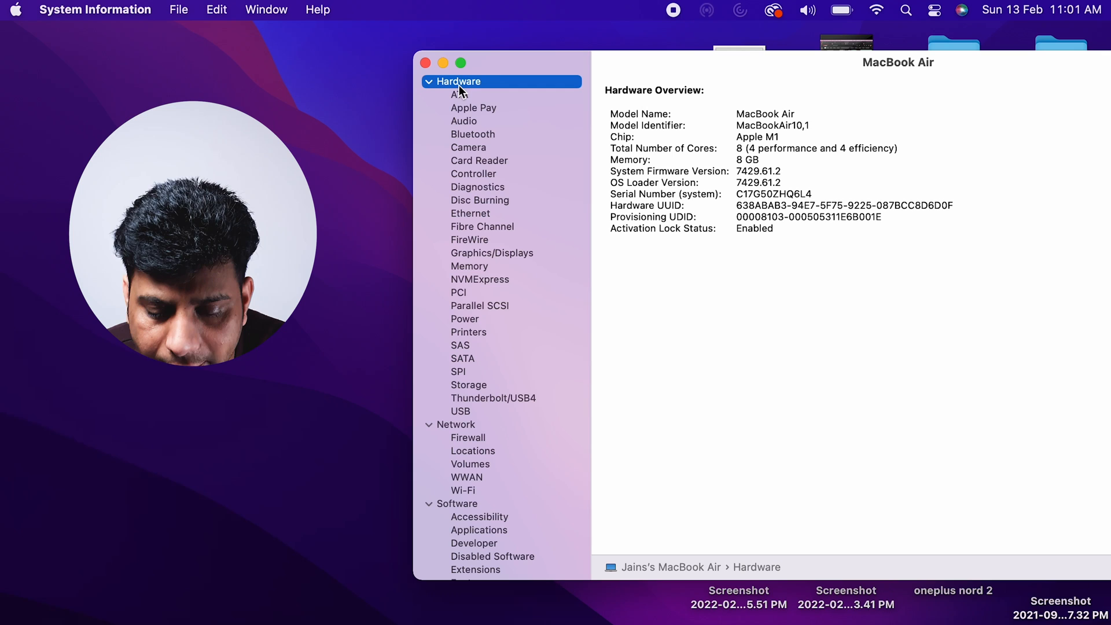
- Show the Power report: battery cycle count 66, condition Normal, maximum capacity 98%
scroll(down, 3)
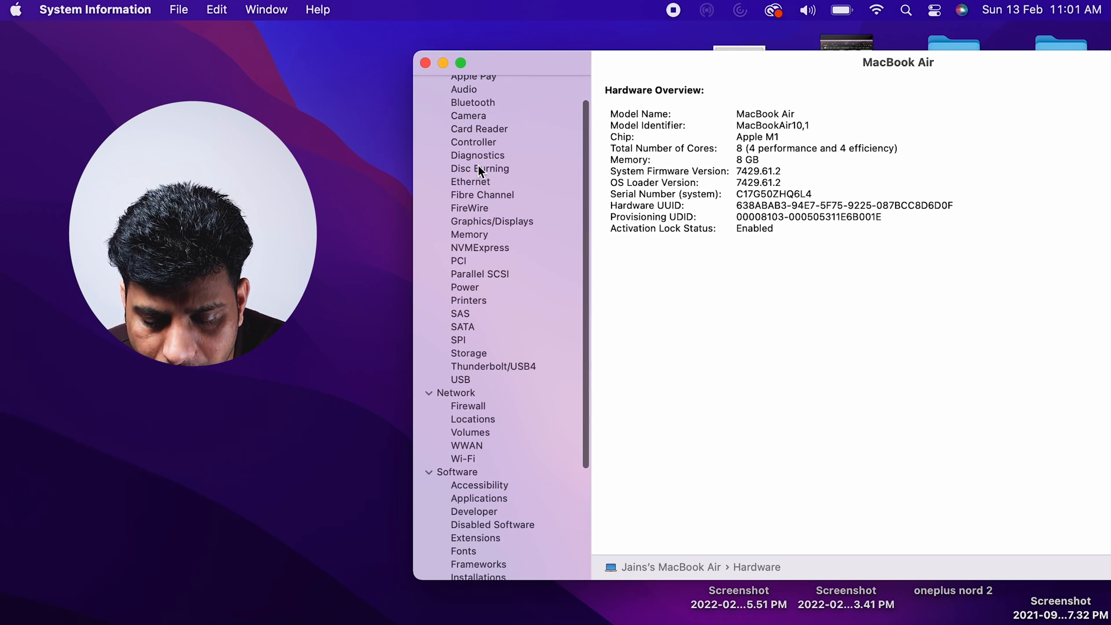
scroll(up, 3)
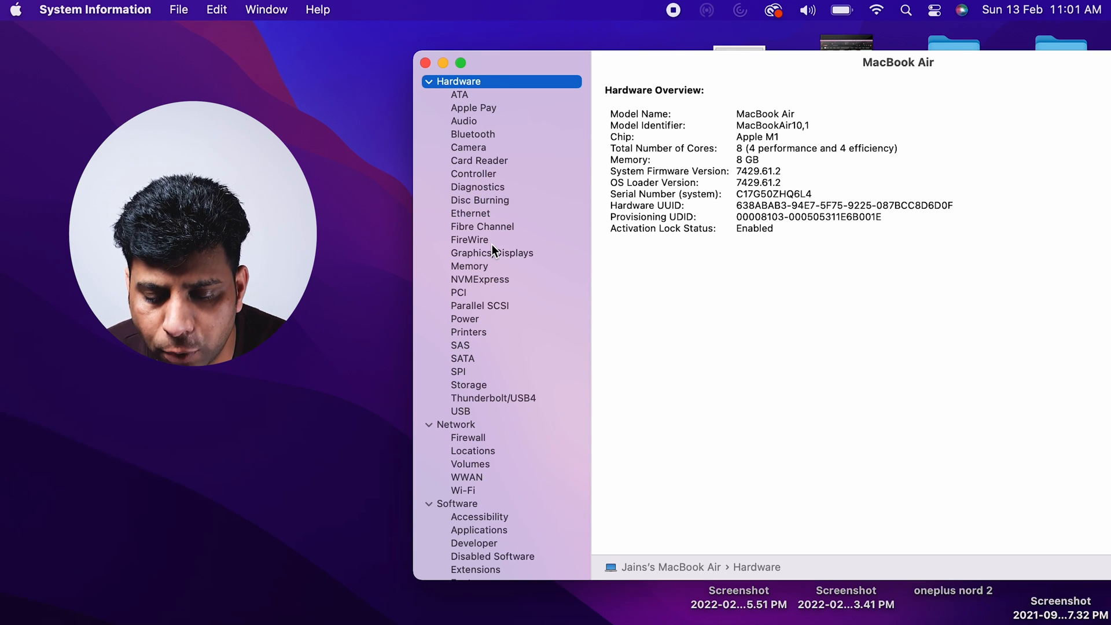
click(465, 318)
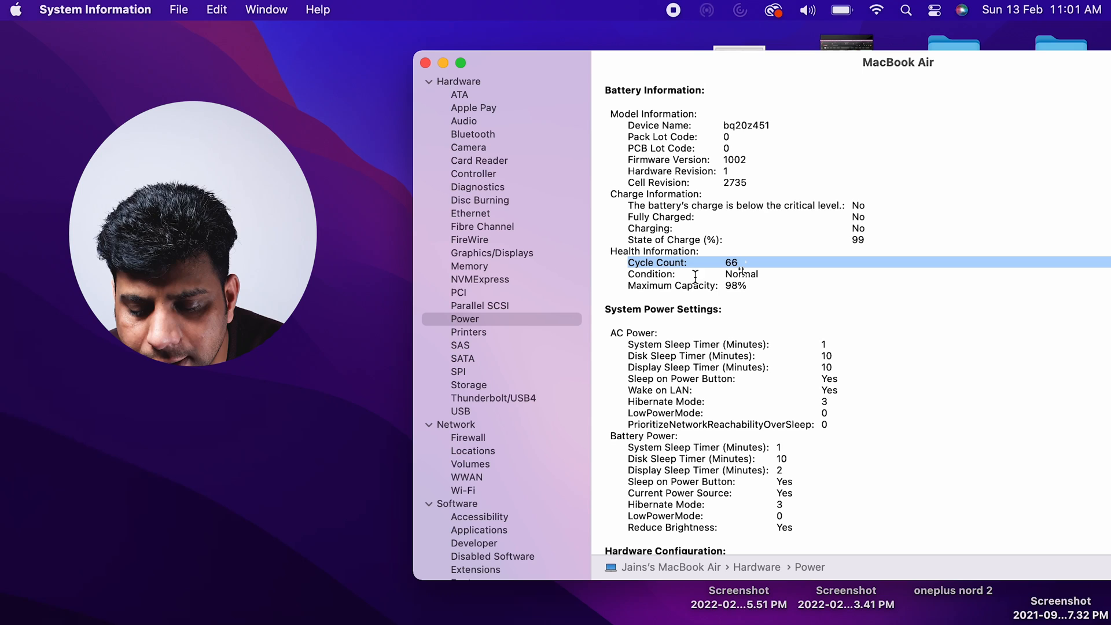
click(650, 274)
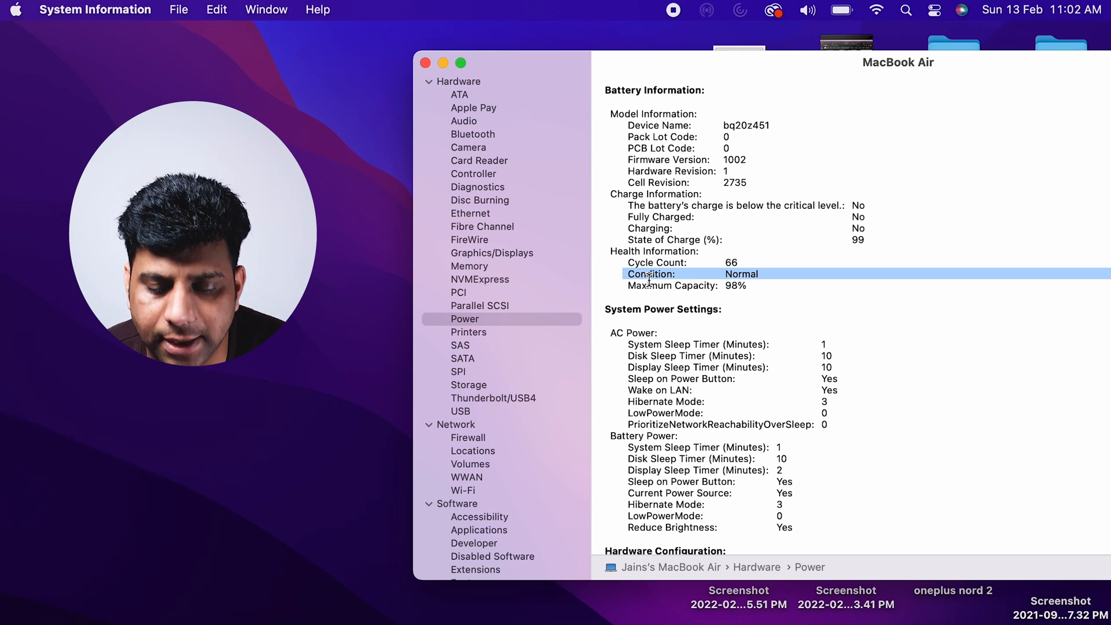
click(671, 285)
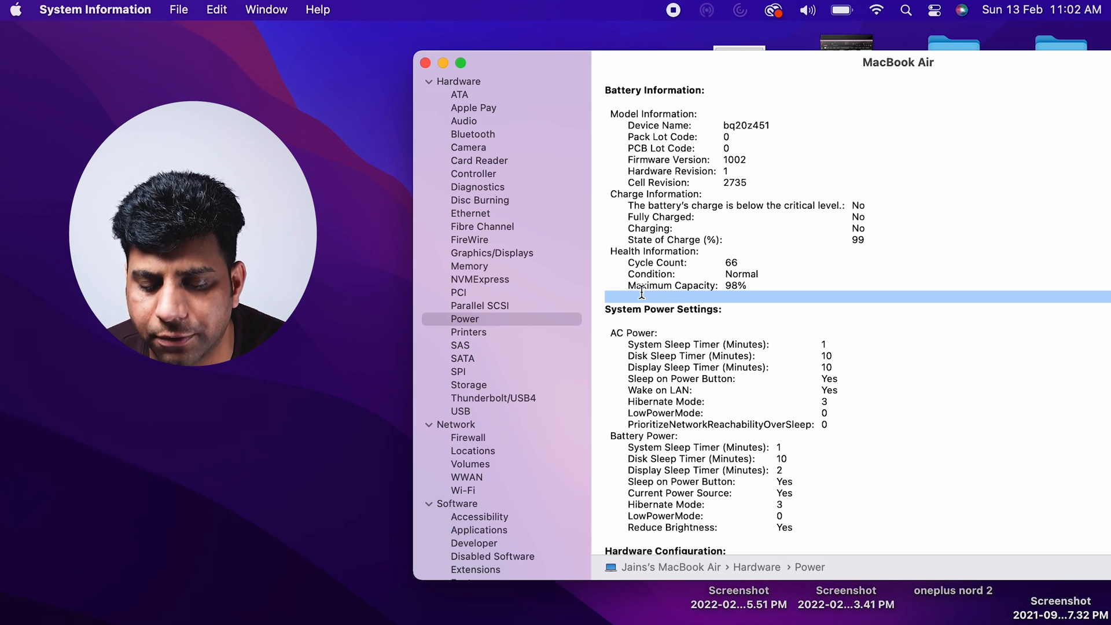
click(673, 285)
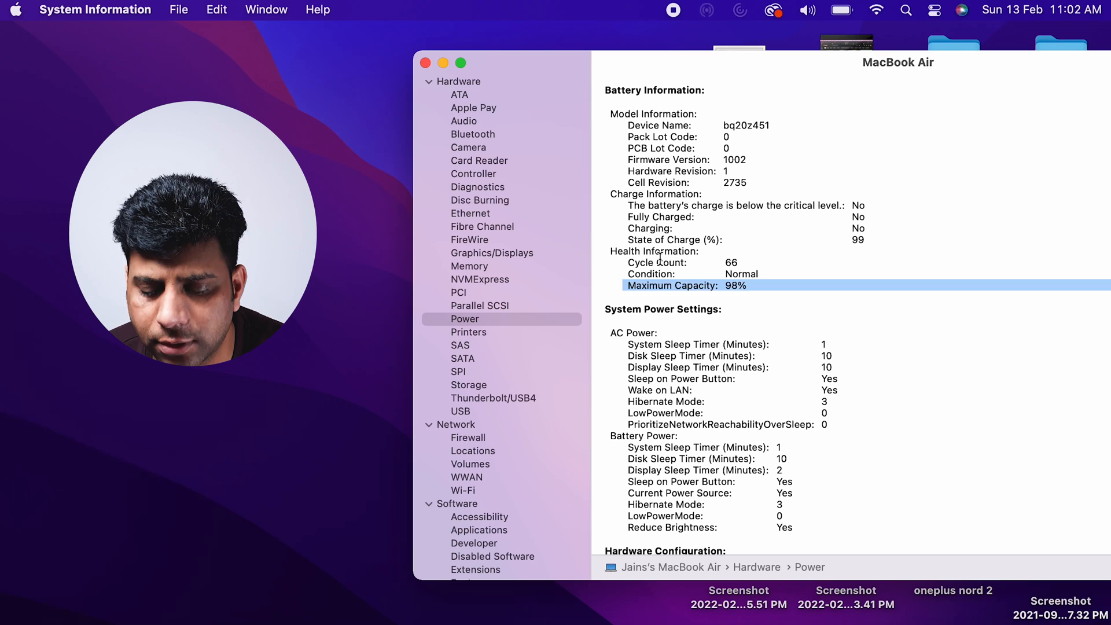
click(682, 262)
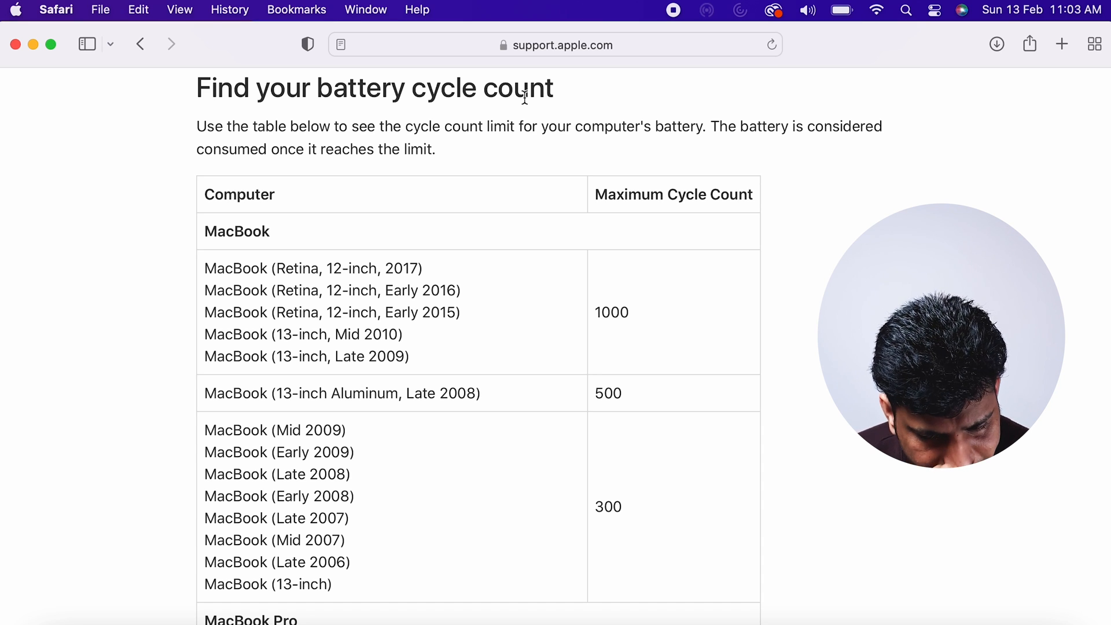
- Scroll Apple's cycle-count table to the MacBook Air rows with their 1000-cycle limits
scroll(down, 3)
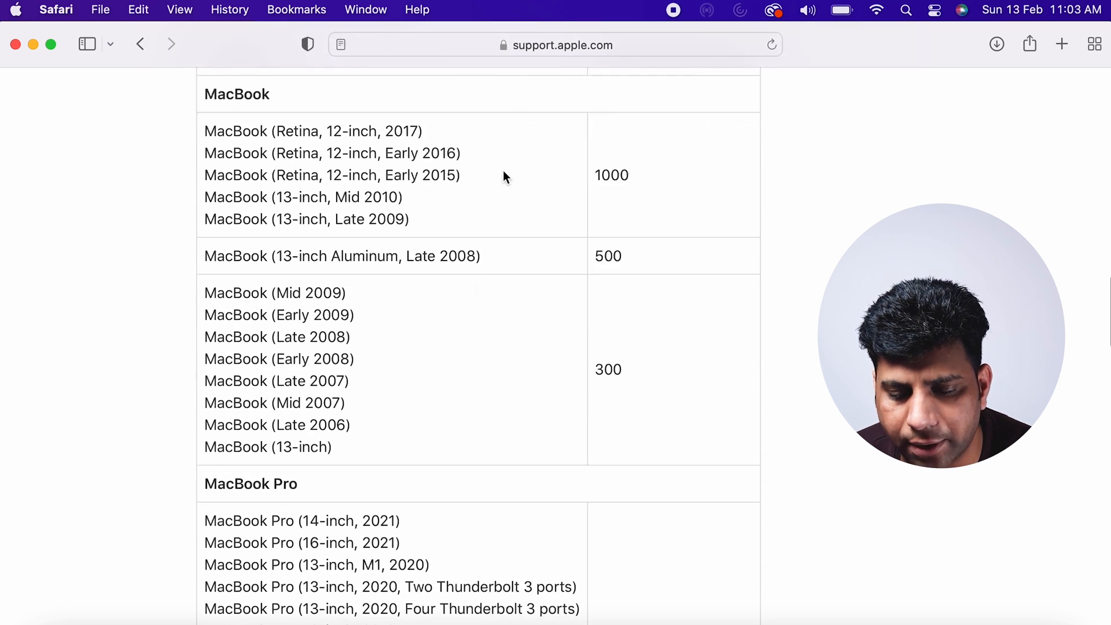
scroll(up, 3)
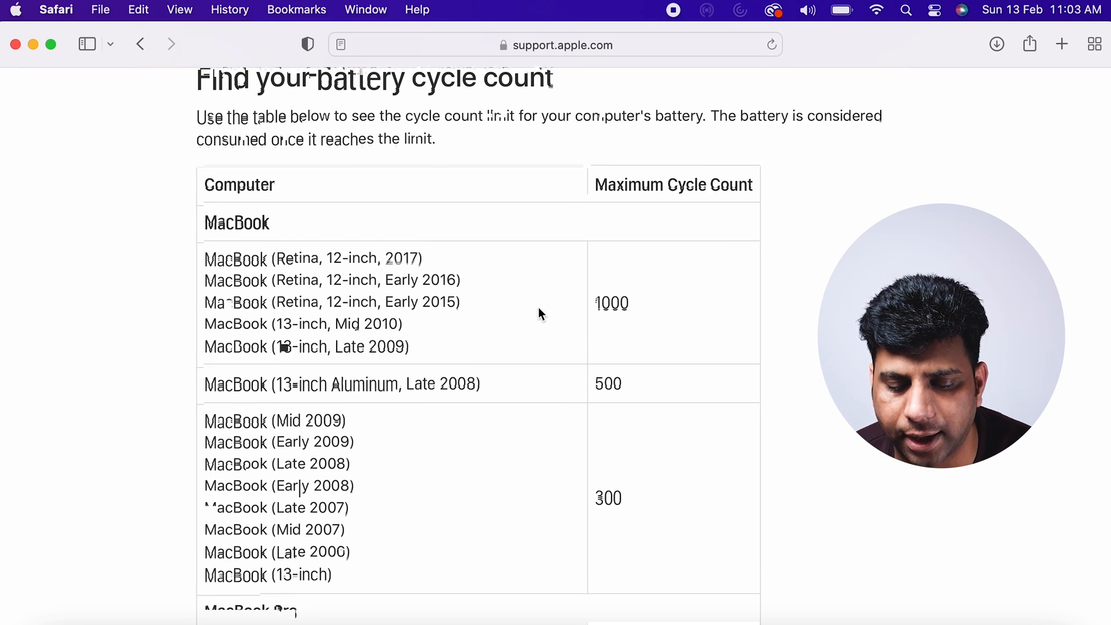
scroll(down, 3)
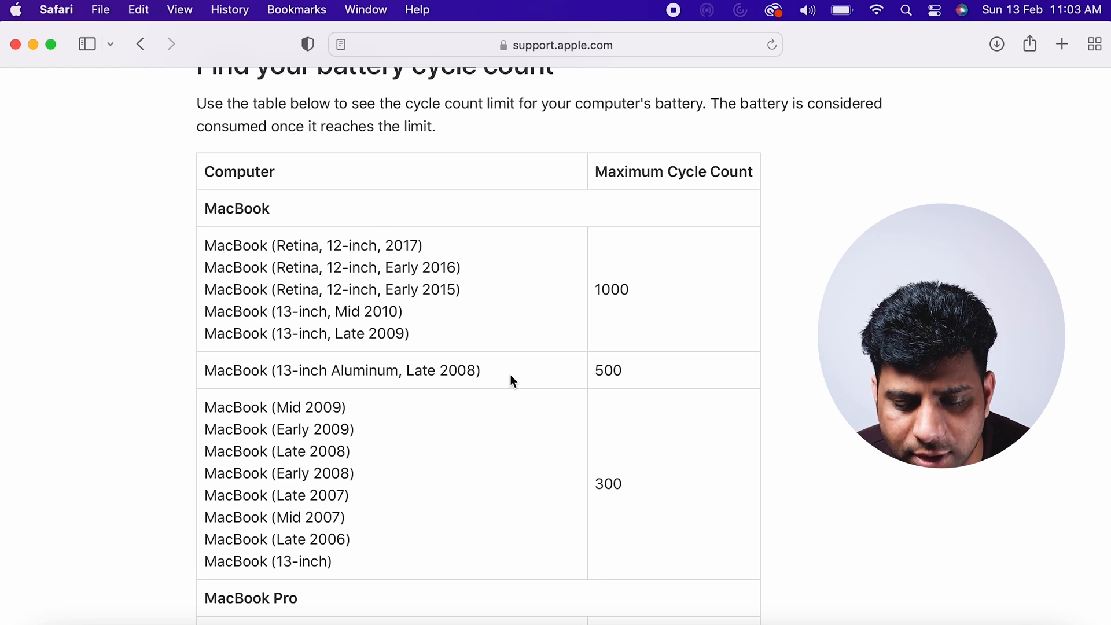
scroll(down, 3)
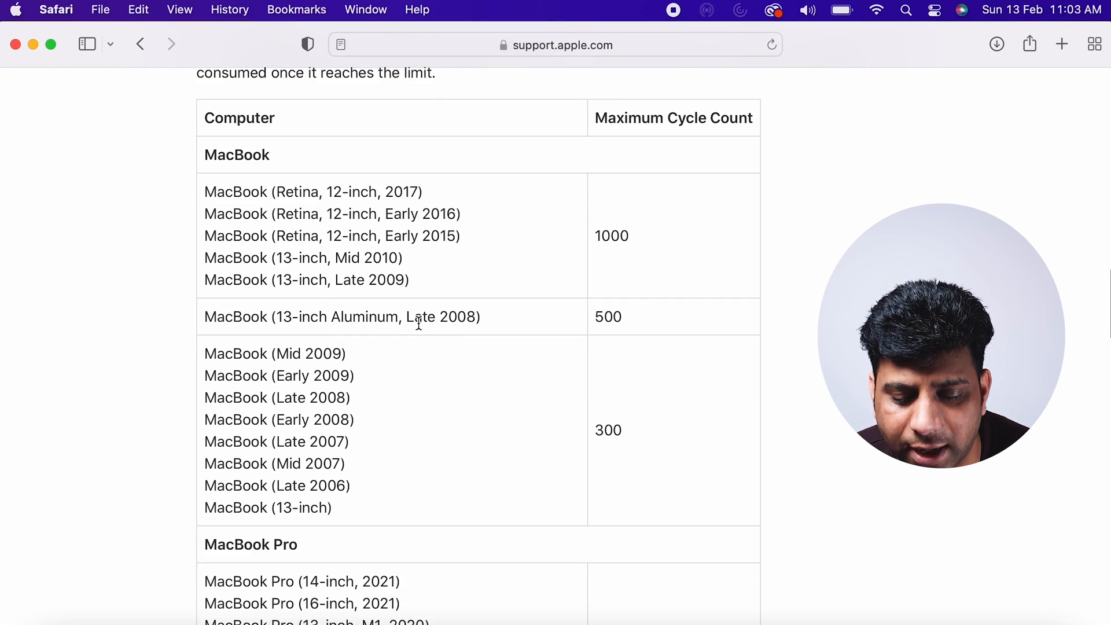
scroll(down, 3)
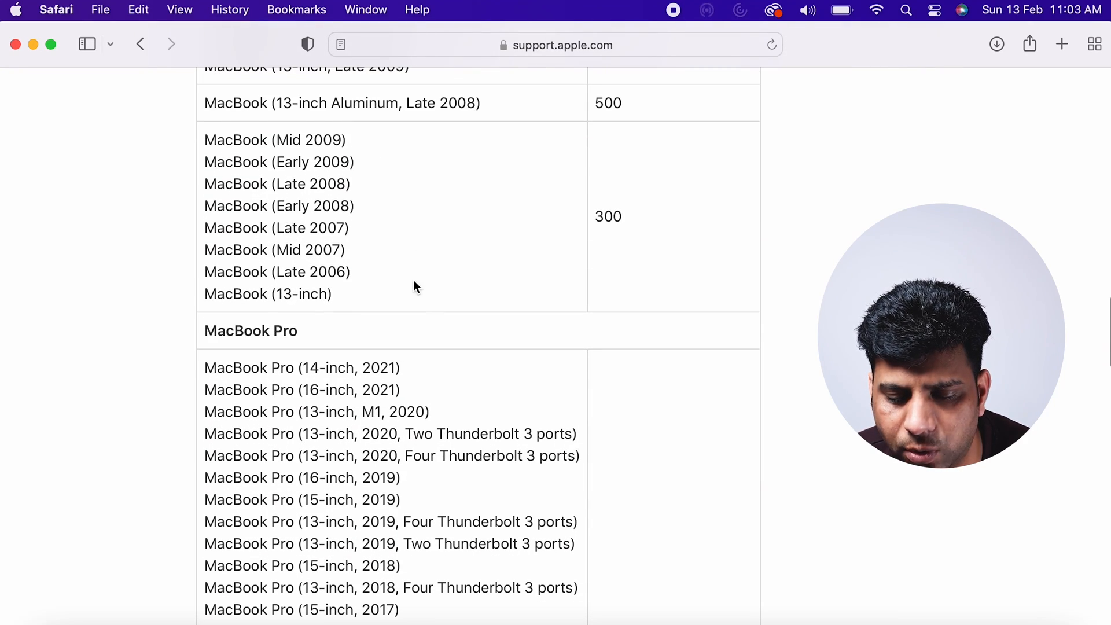
scroll(down, 3)
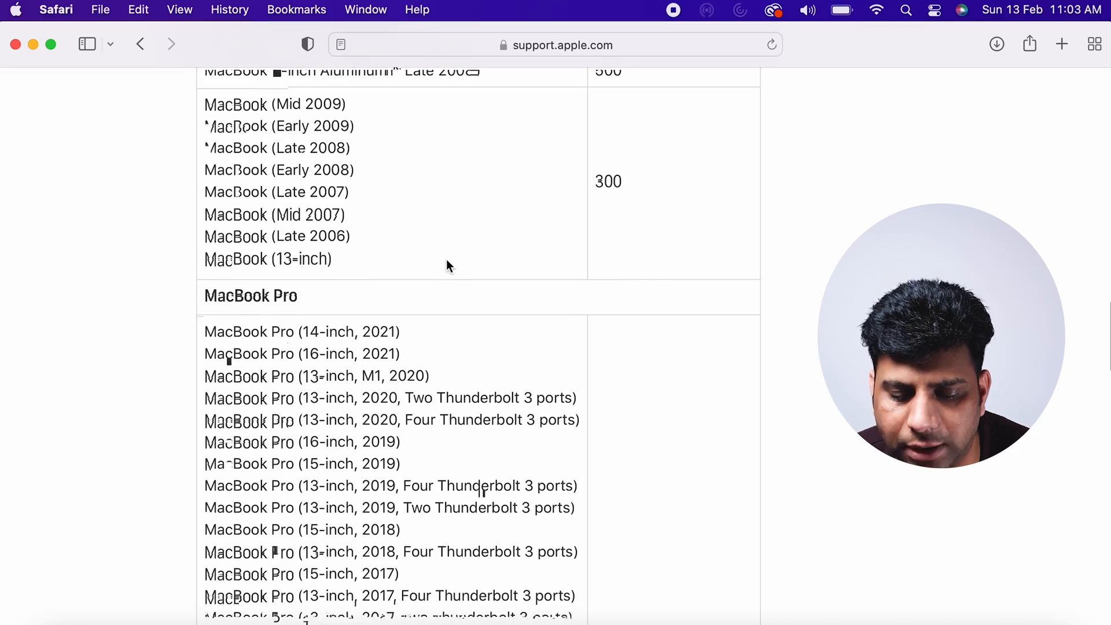
scroll(down, 3)
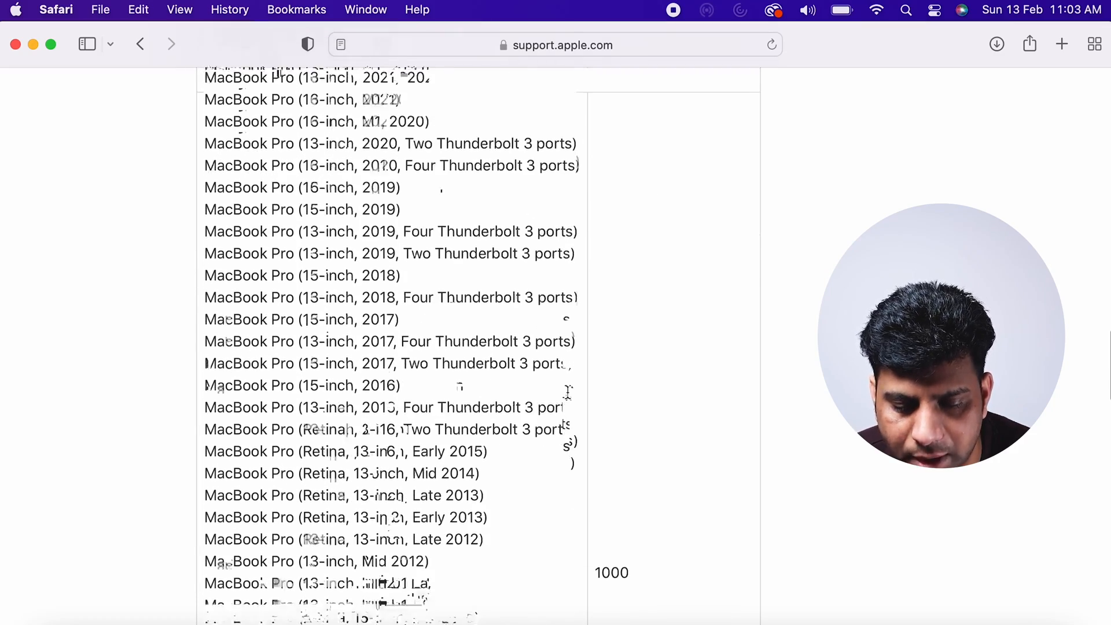
scroll(down, 3)
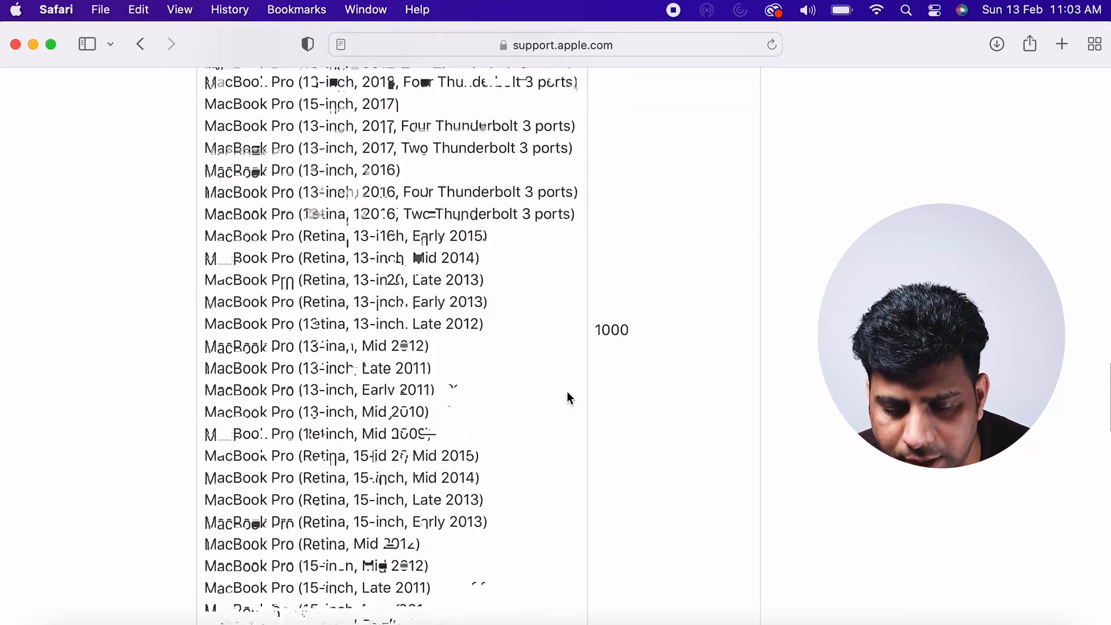
scroll(down, 3)
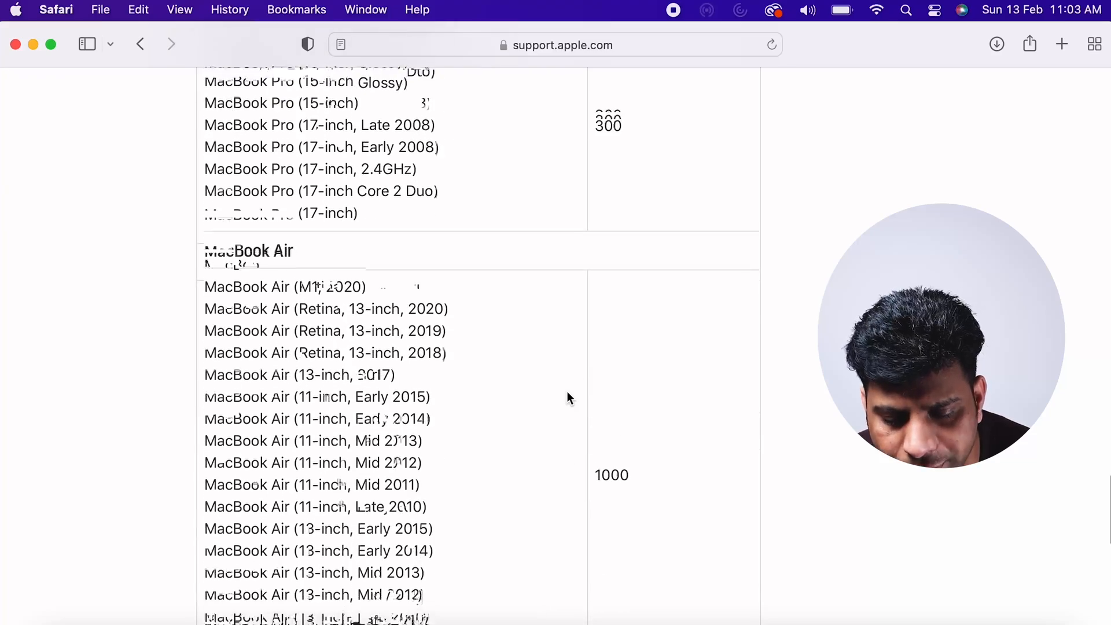
scroll(down, 3)
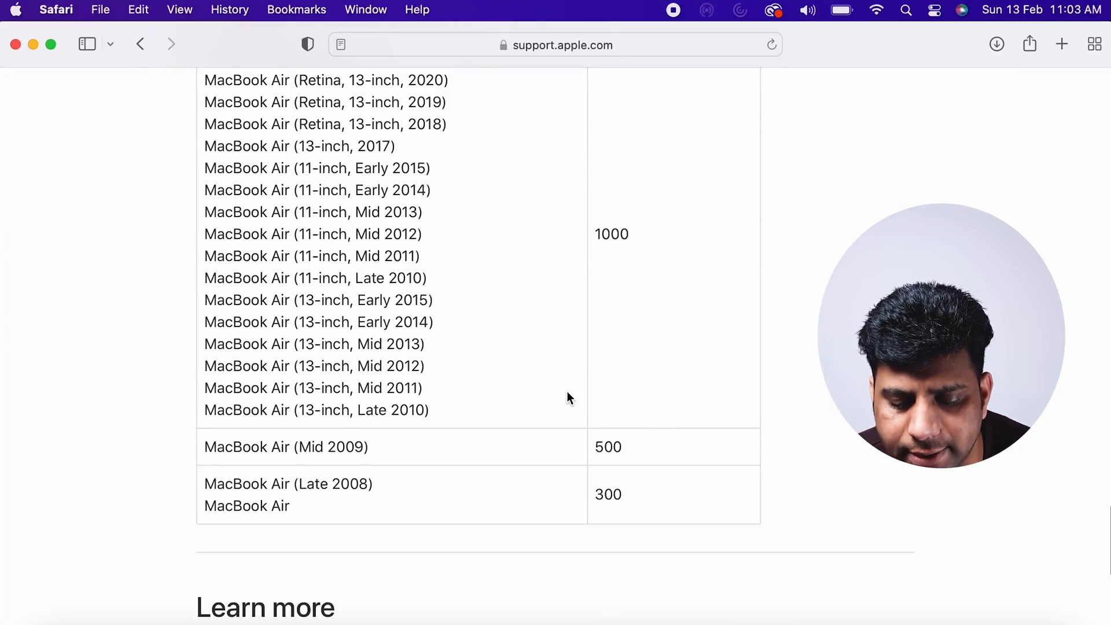
scroll(down, 3)
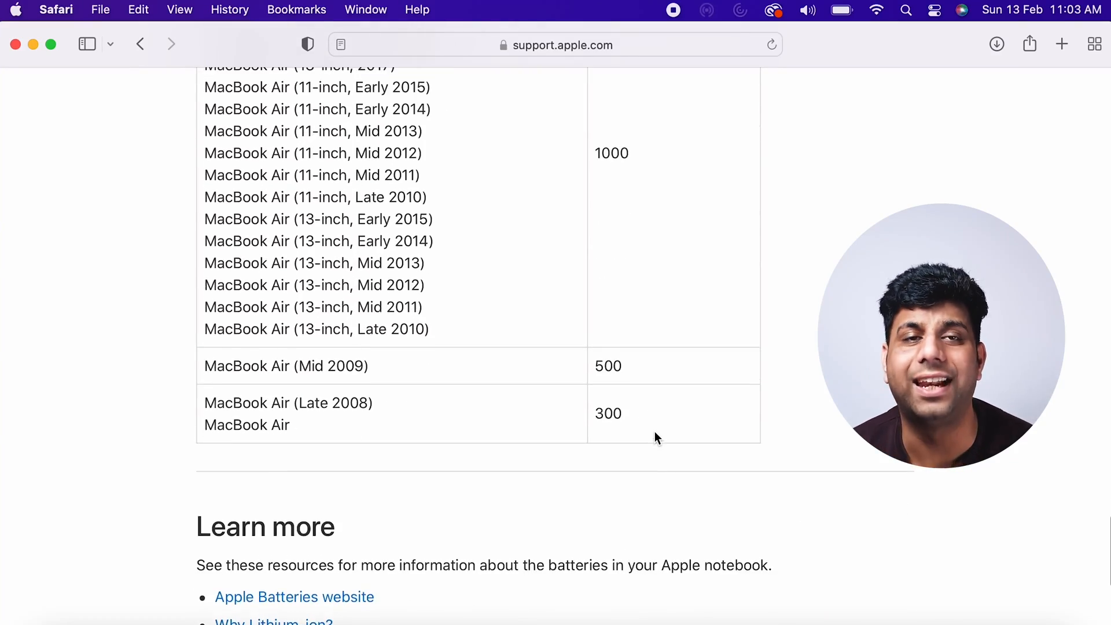